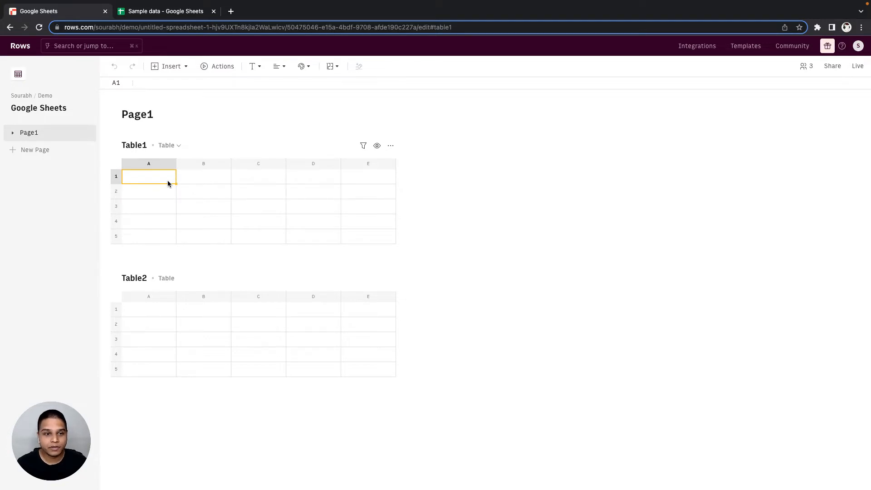
Show the Actions panel of featured functions and integrations for Table1's cell A1
{"action": "left_click", "coordinate": [164, 11]}
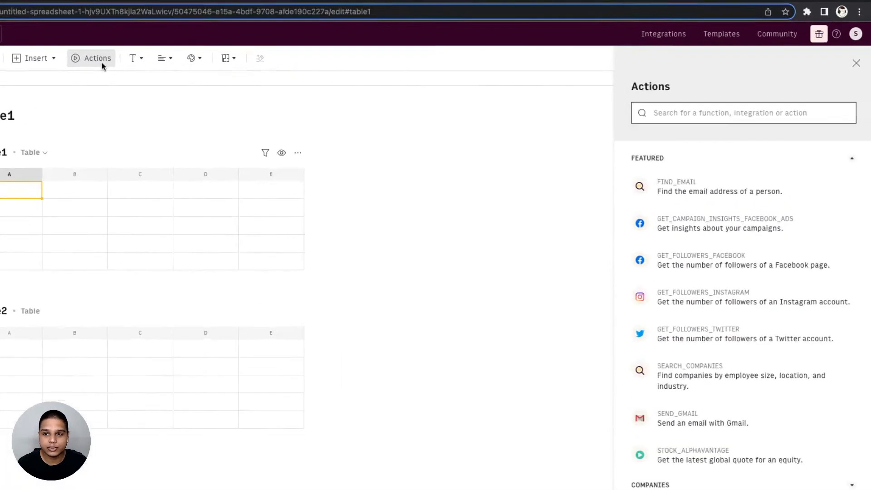
Configure GET_CELLS_GOOGLE_SHEETS with the sample sheet URL and range A:D
{"action": "type", "text": "sheets"}
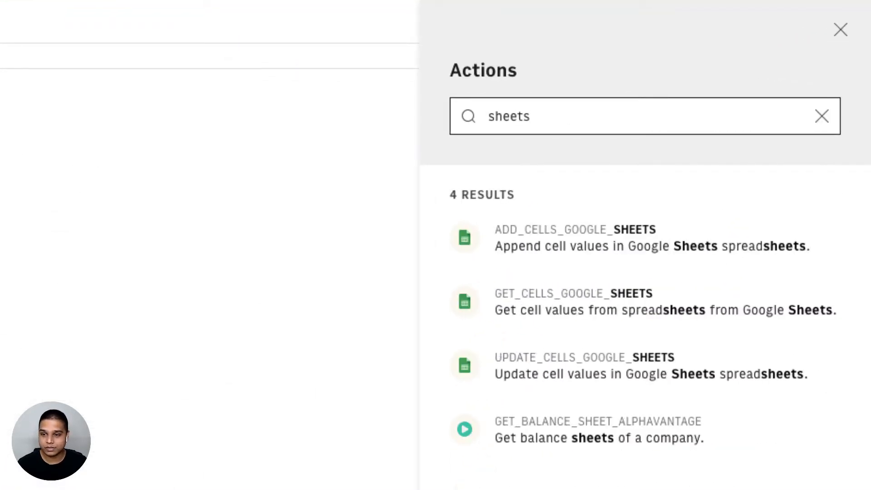
{"action": "mouse_move", "coordinate": [714, 180]}
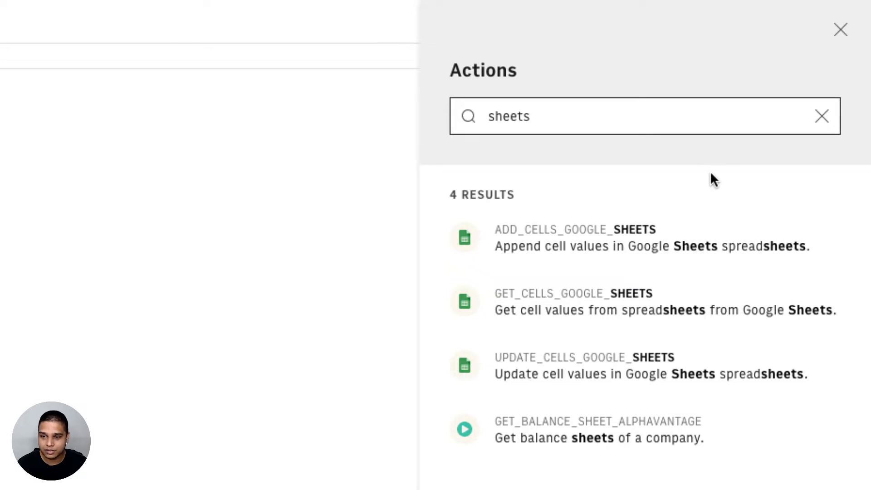
{"action": "mouse_move", "coordinate": [600, 311]}
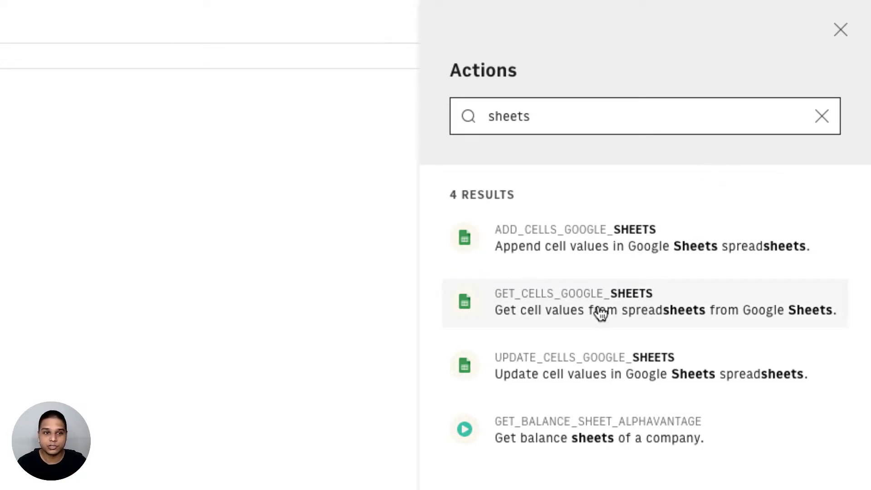
{"action": "mouse_move", "coordinate": [469, 303]}
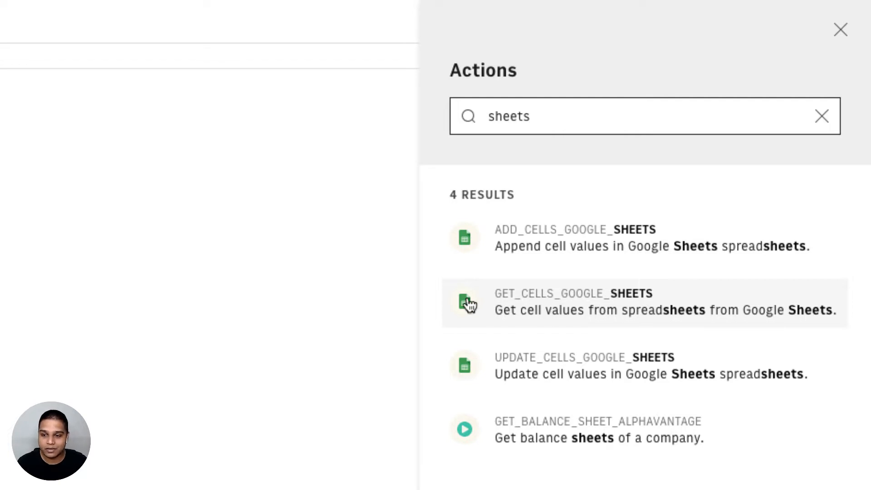
{"action": "left_click", "coordinate": [572, 301]}
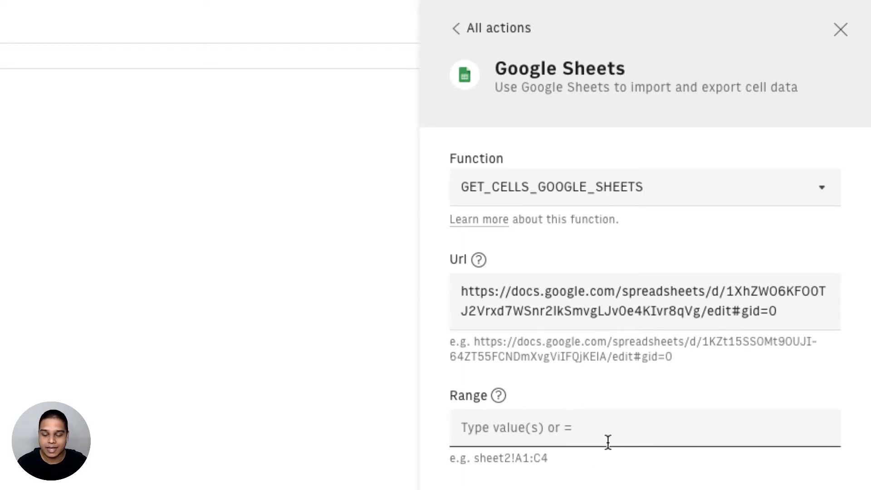
{"action": "type", "text": "A\""}
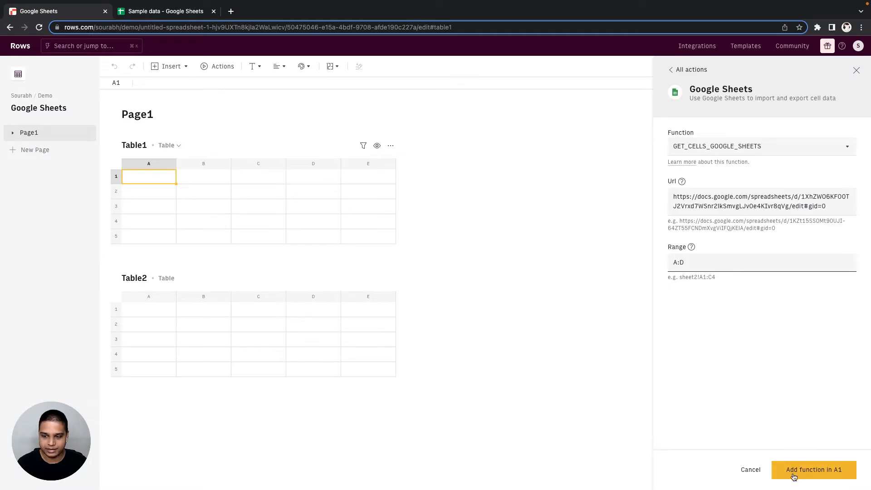
Insert the import in A1 and create a data table with headers at 'Table2'!A1
{"action": "left_click", "coordinate": [813, 469]}
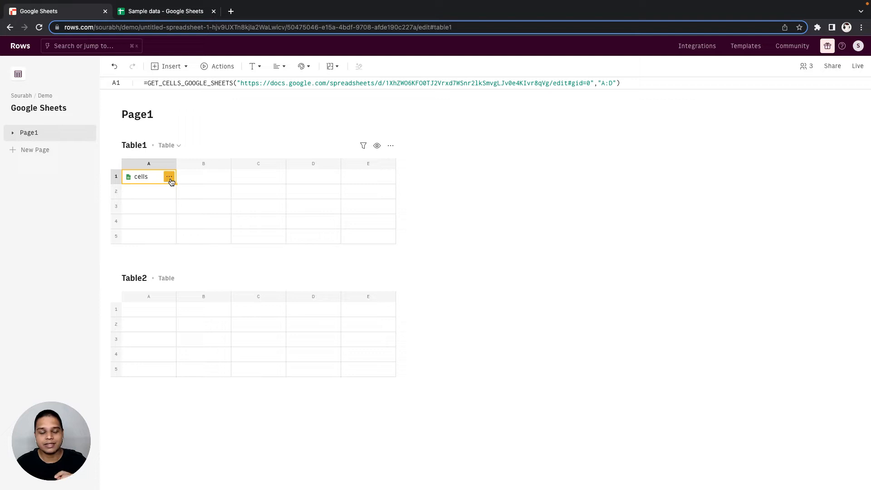
{"action": "left_click", "coordinate": [170, 177]}
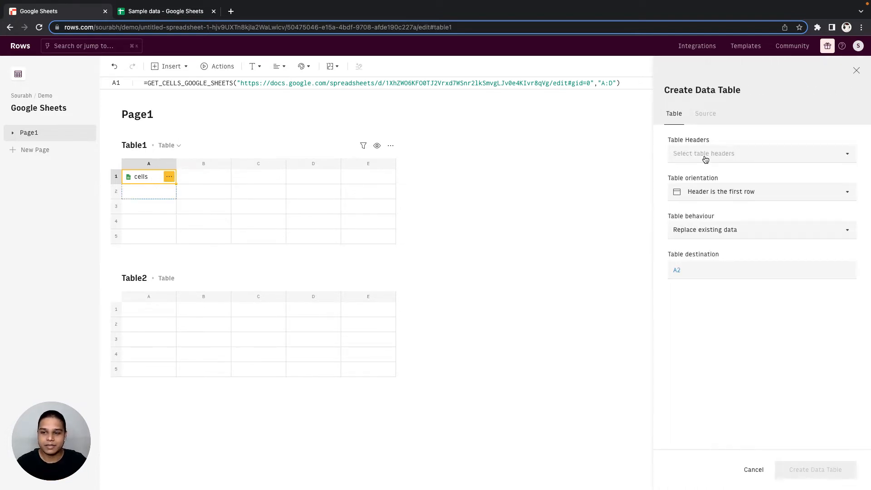
{"action": "left_click", "coordinate": [759, 153]}
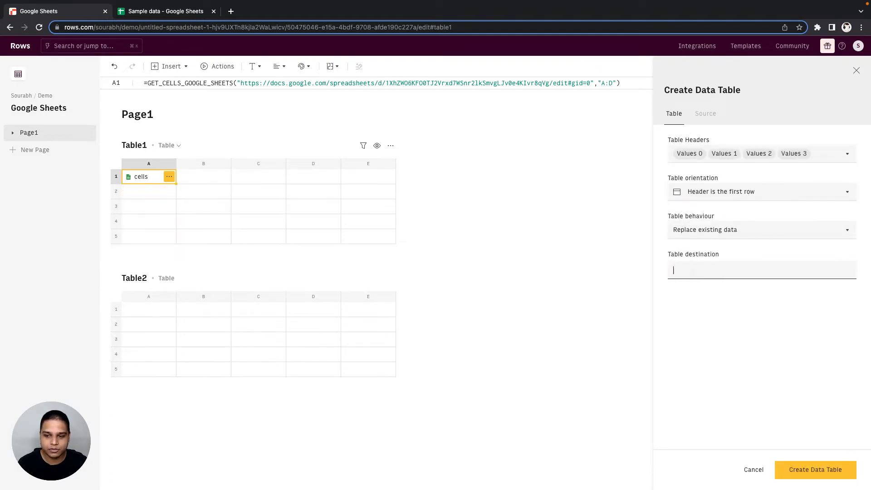
{"action": "left_click", "coordinate": [148, 310]}
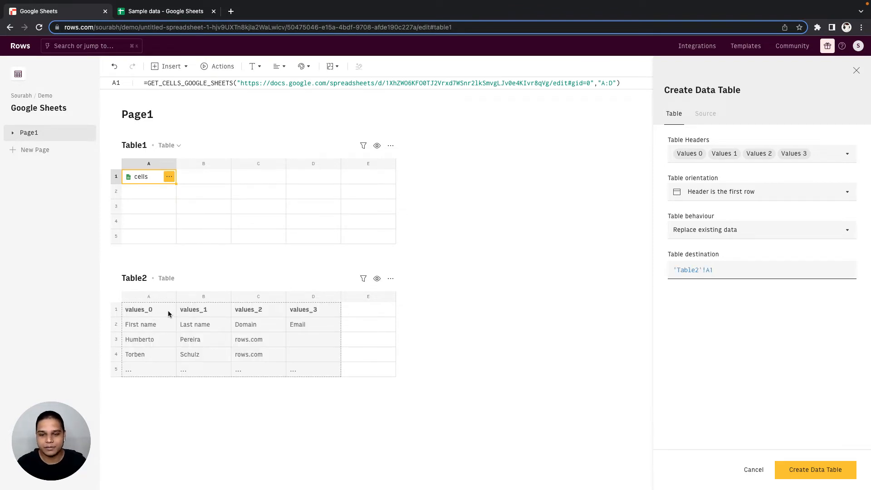
{"action": "mouse_move", "coordinate": [736, 449]}
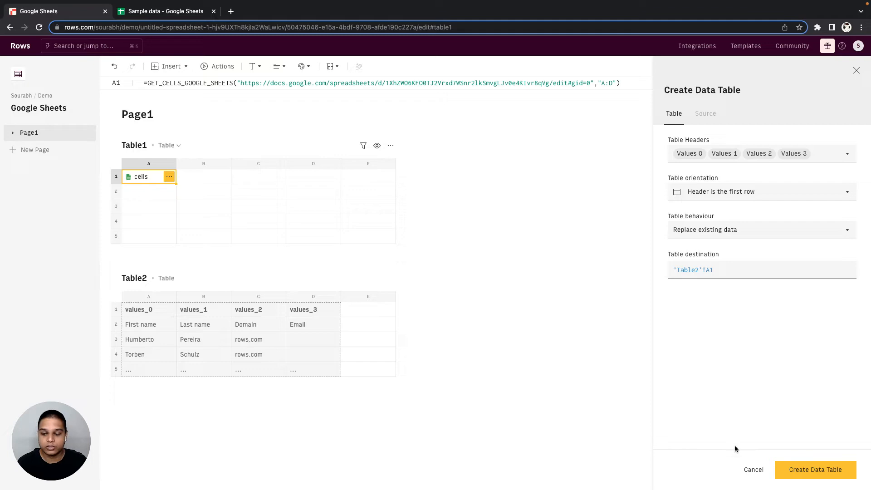
{"action": "left_click", "coordinate": [815, 469]}
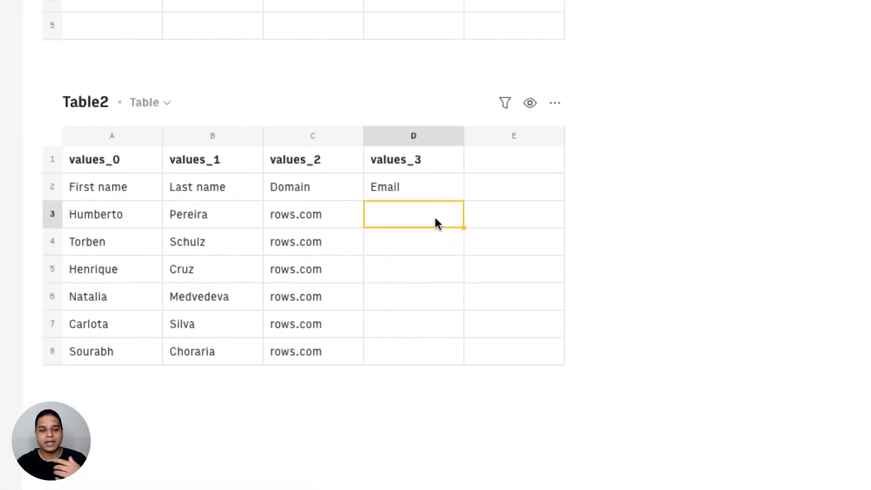
Enter FIND_EMAIL from first name, last name and domain in D3 and fill down to D8
{"action": "scroll", "scroll_direction": "up", "scroll_amount": 3}
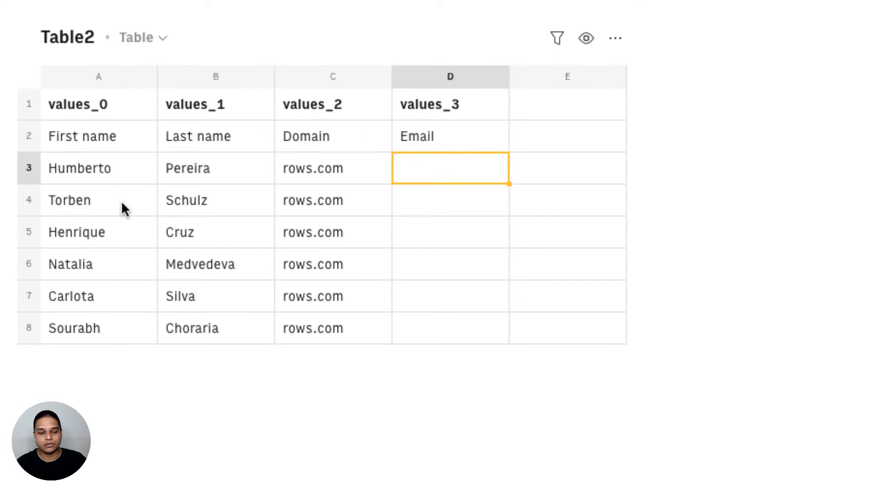
{"action": "mouse_move", "coordinate": [437, 180]}
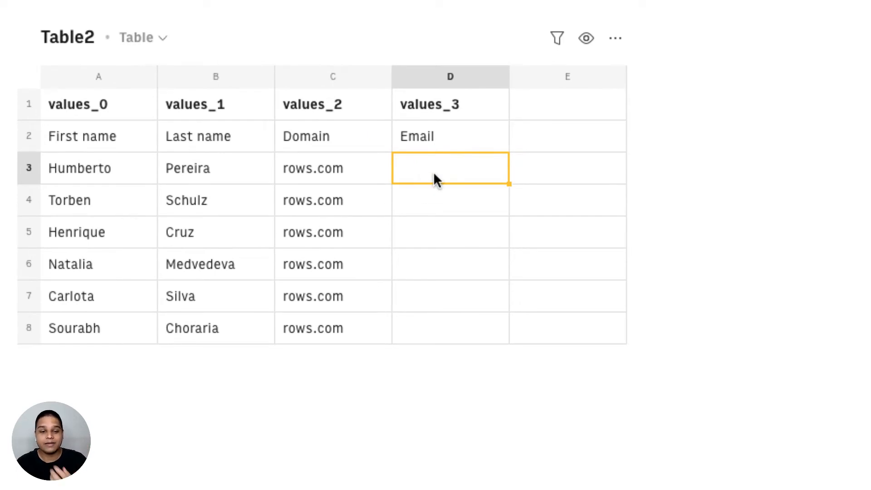
{"action": "type", "text": "=f"}
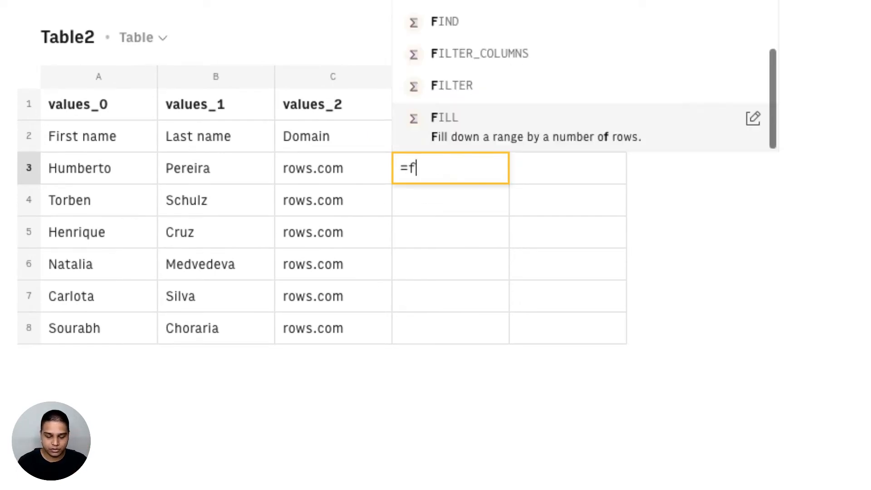
{"action": "type", "text": "FIND_EMAIL("}
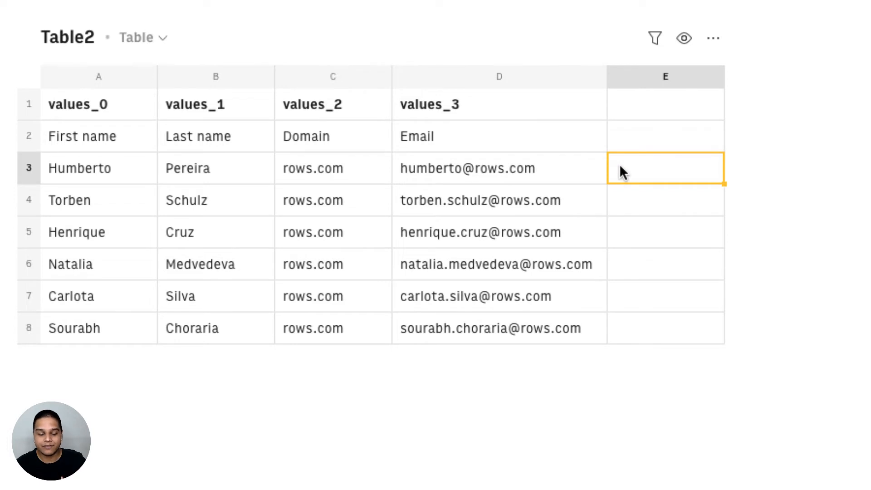
{"action": "left_click", "coordinate": [665, 136]}
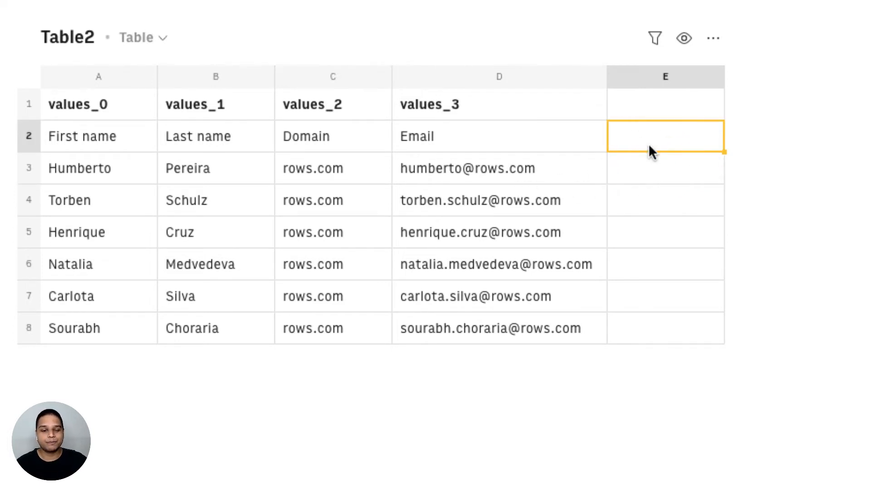
From cell E2, list the Google Sheets functions via an Actions search for 'sheets'
{"action": "left_click", "coordinate": [163, 11]}
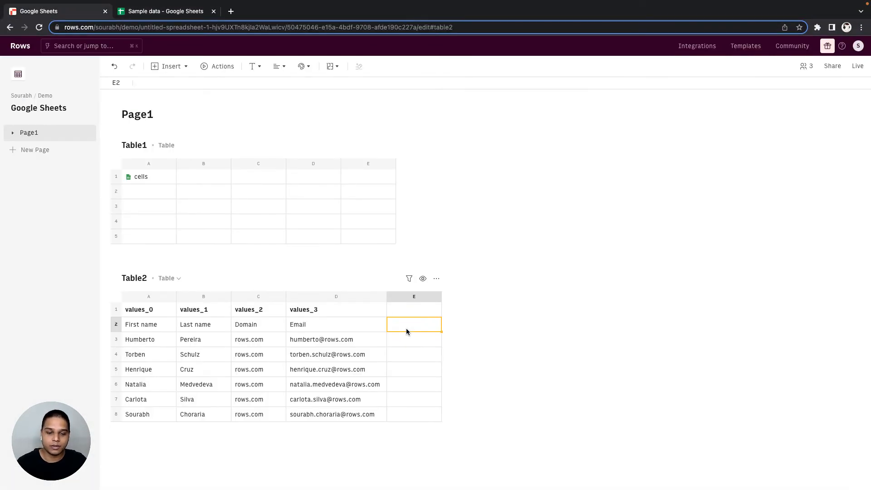
{"action": "mouse_move", "coordinate": [222, 67]}
{"action": "type", "text": "sheets"}
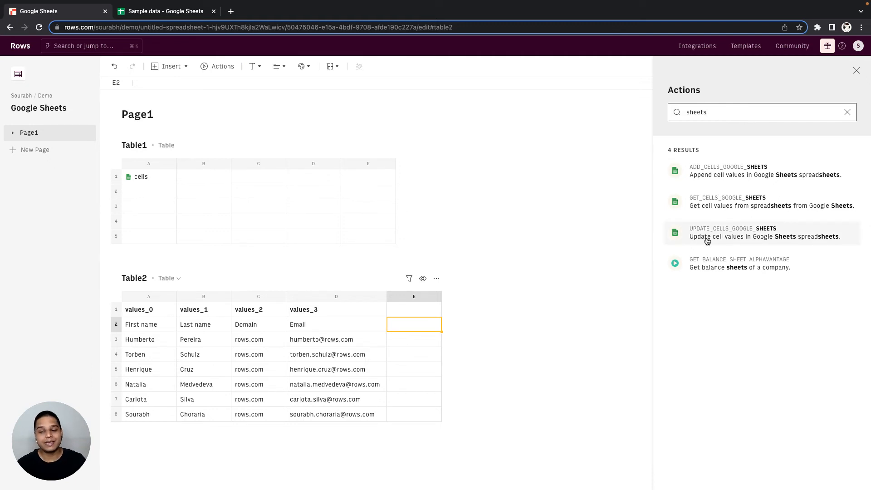
Set up UPDATE_CELLS_GOOGLE_SHEETS with Table2's A2:D8 as the data to send
{"action": "left_click", "coordinate": [734, 232]}
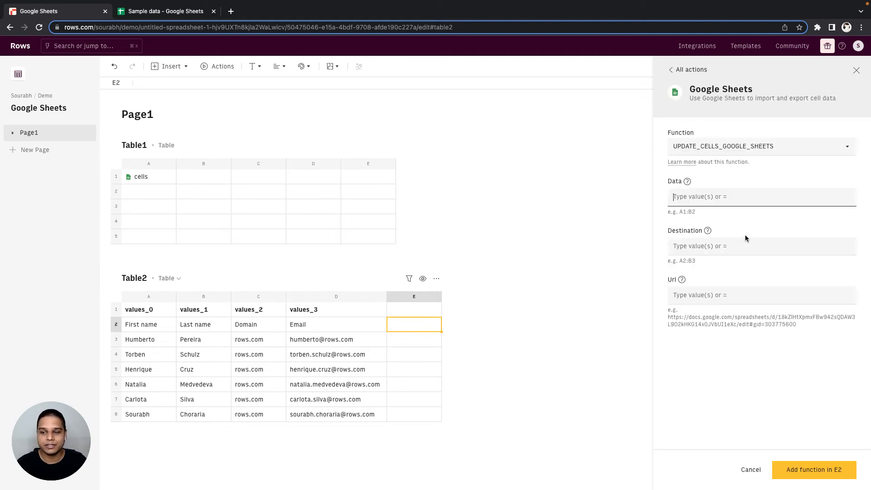
{"action": "mouse_move", "coordinate": [228, 321]}
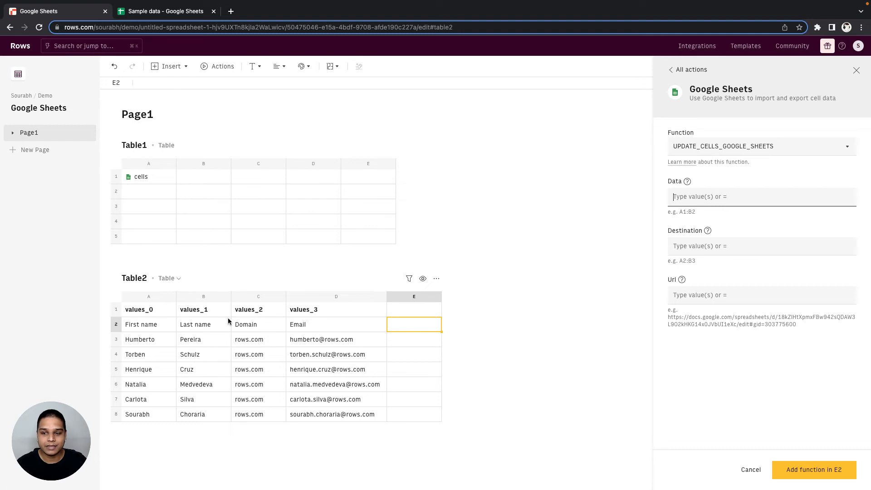
{"action": "type", "text": "=A2:D8"}
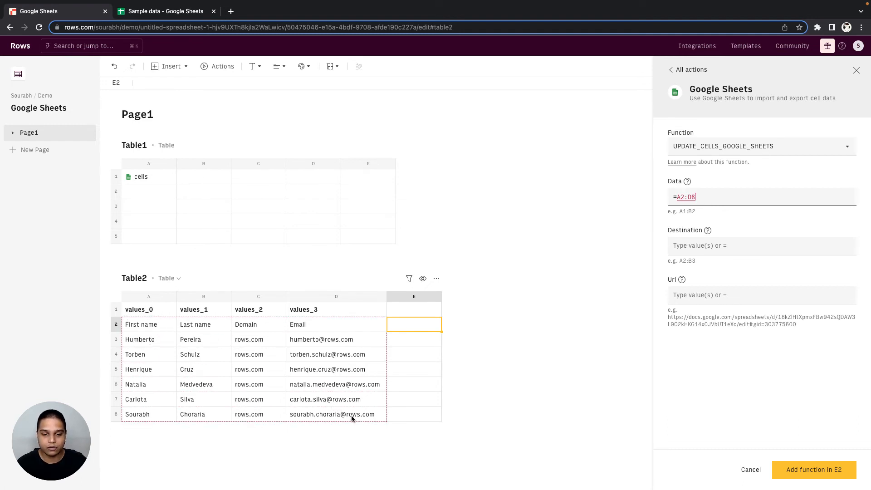
{"action": "left_click", "coordinate": [756, 246]}
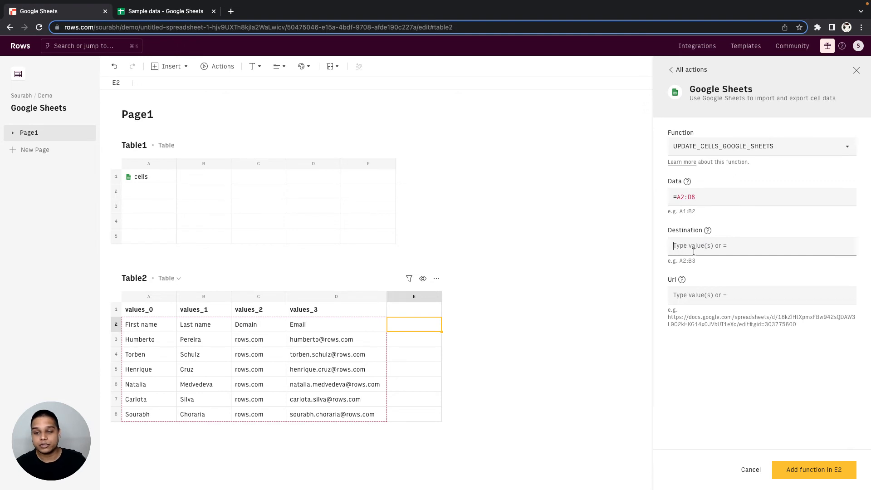
{"action": "left_click", "coordinate": [165, 11]}
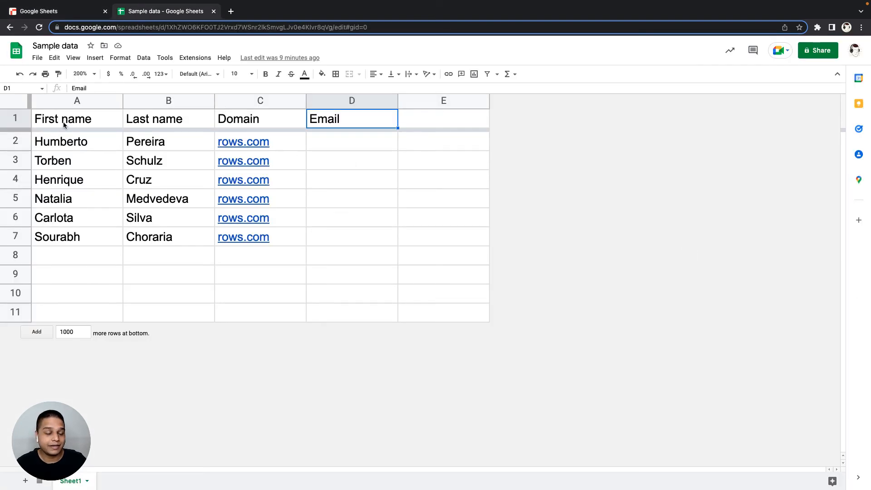
{"action": "mouse_move", "coordinate": [308, 260]}
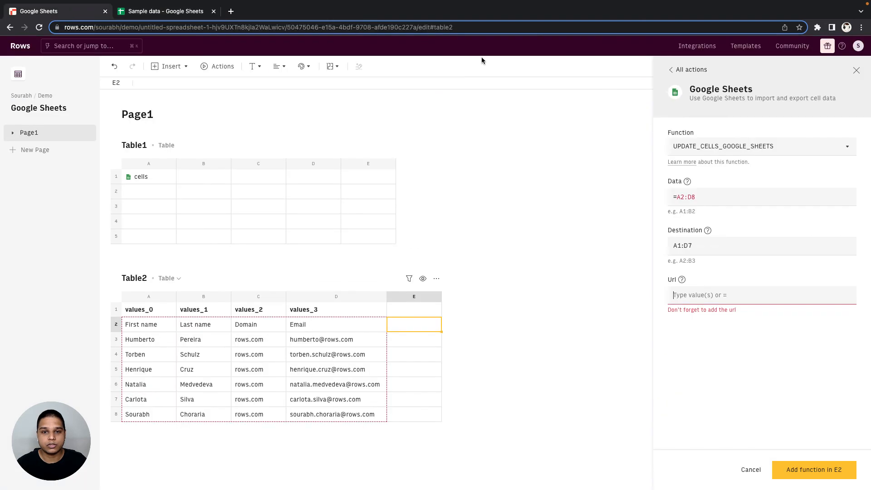
Supply the sample sheet URL, add the update function to E2 and verify in Sample data
{"action": "type", "text": "https://docs.google.com/spreadsheets/d/1XhZWO6KFOOTJ2Vrxd7WSnr2lkSmvgLJvOe4KIvr8qvg/edit#gid=0"}
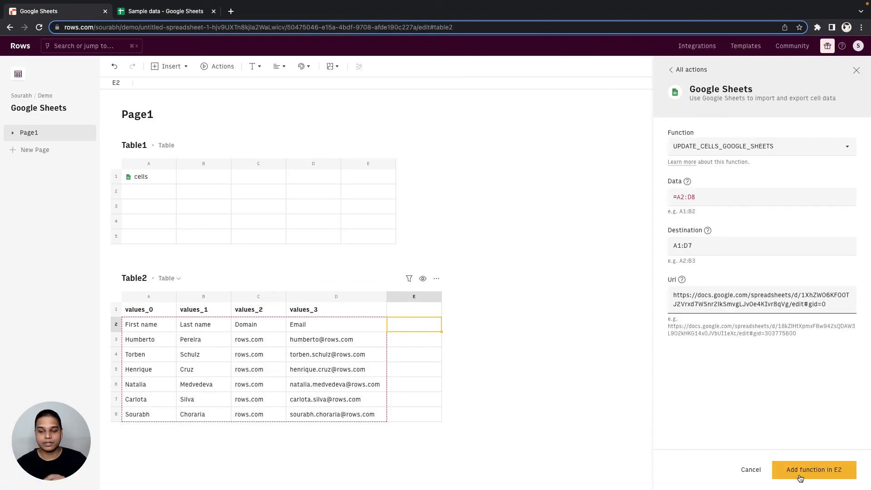
{"action": "left_click", "coordinate": [814, 470]}
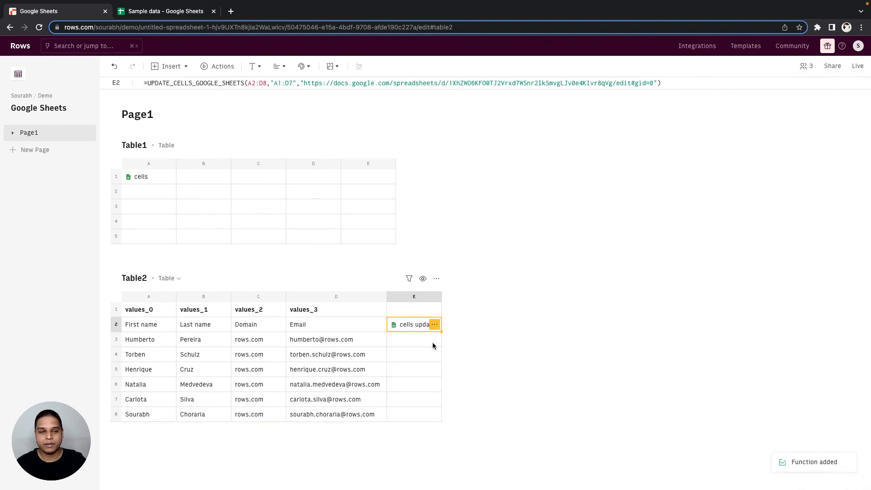
{"action": "mouse_move", "coordinate": [484, 332]}
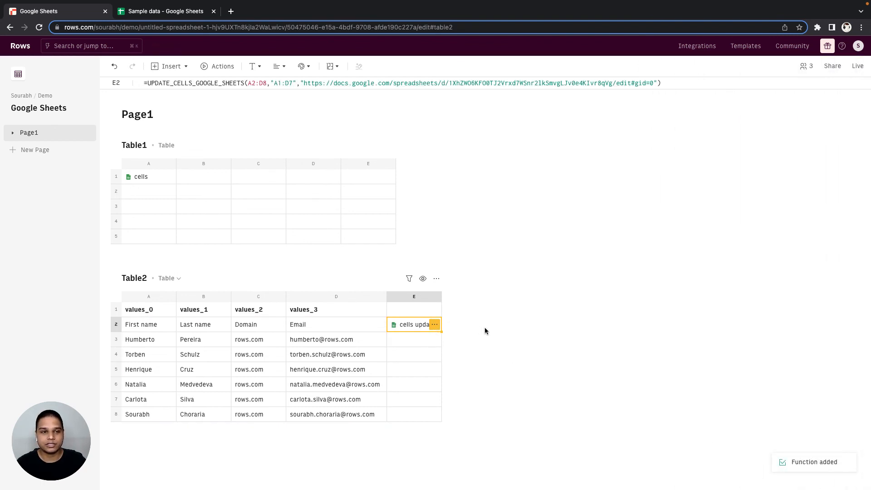
{"action": "left_click", "coordinate": [163, 11]}
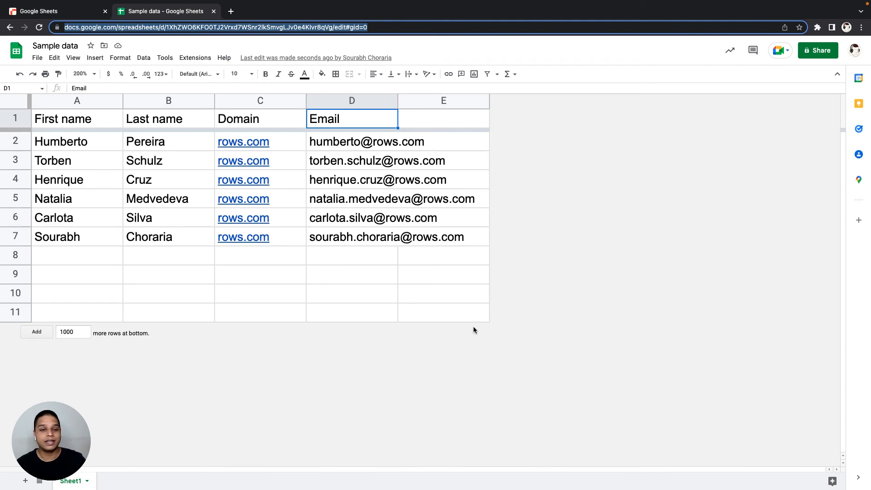
{"action": "mouse_move", "coordinate": [346, 335]}
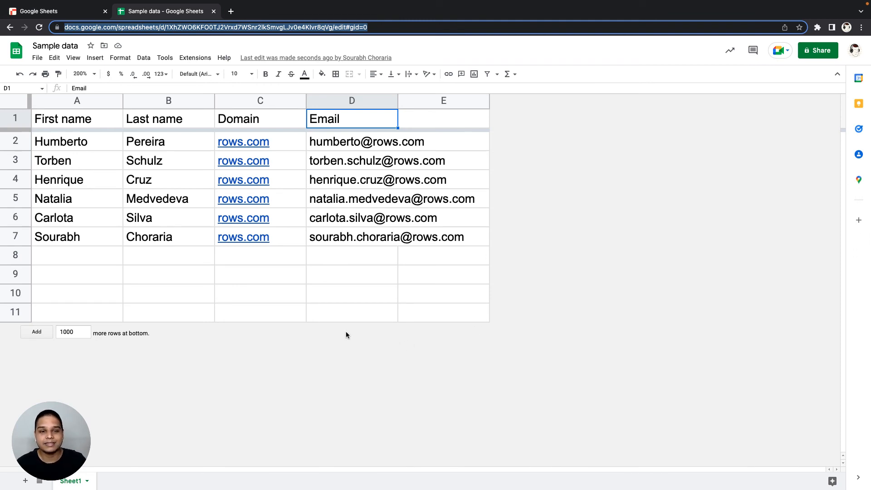